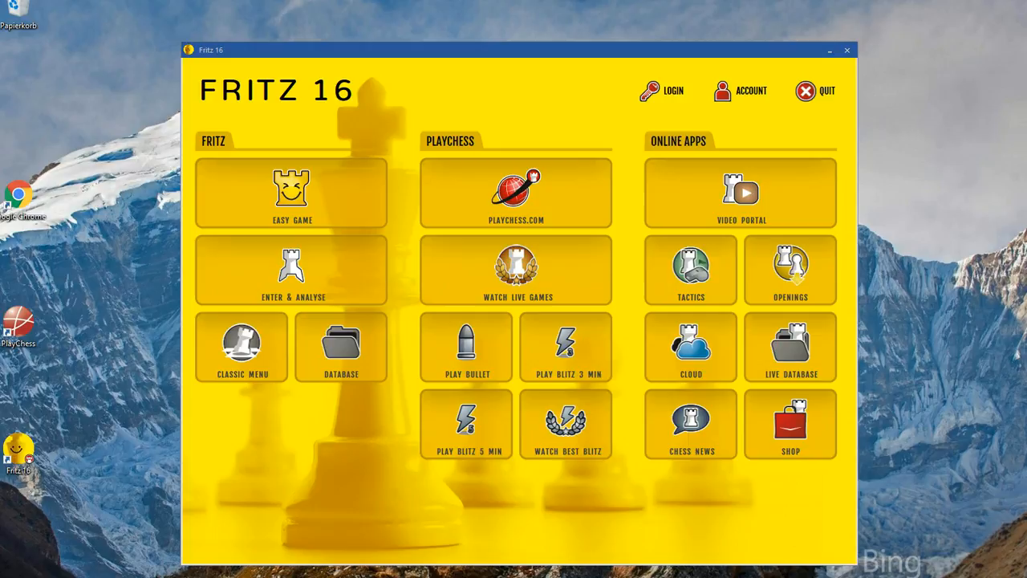
mouse_move(428, 525)
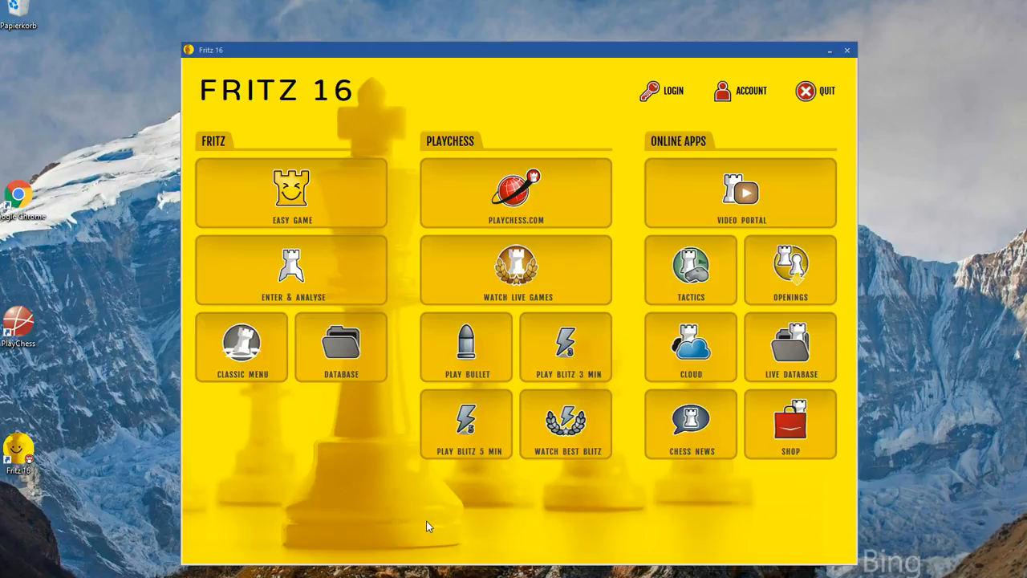
mouse_move(380, 222)
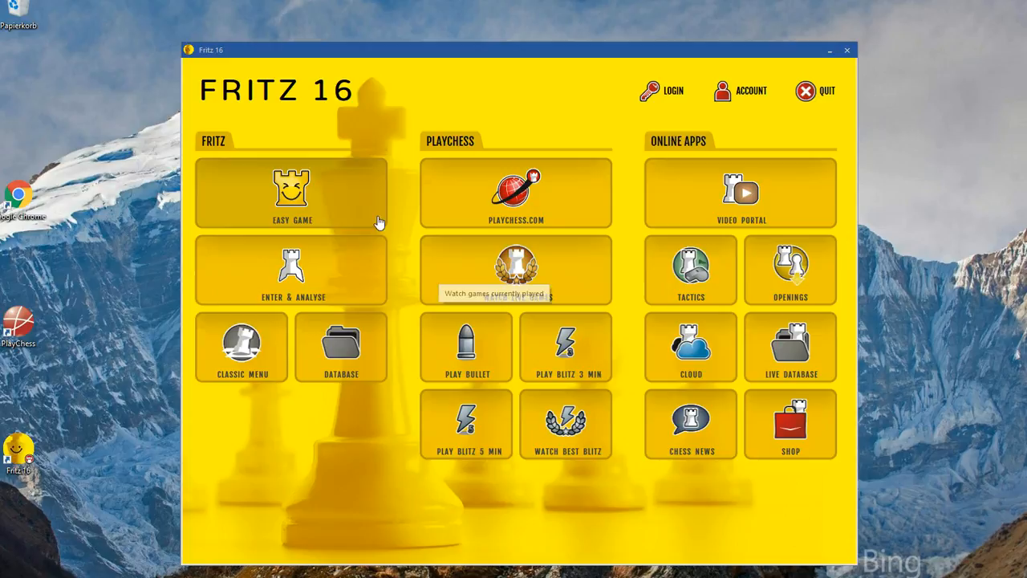
mouse_move(584, 494)
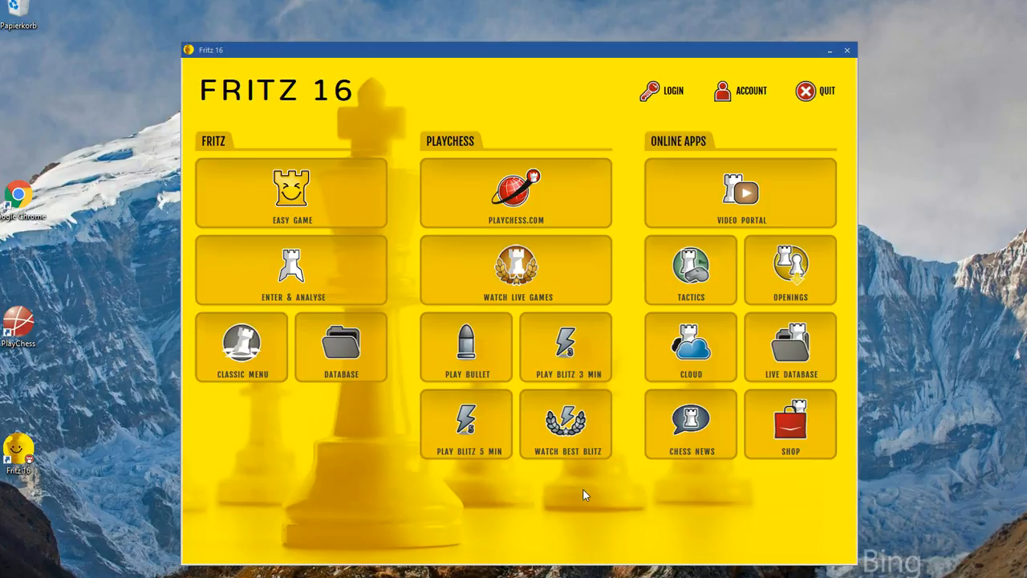
mouse_move(822, 509)
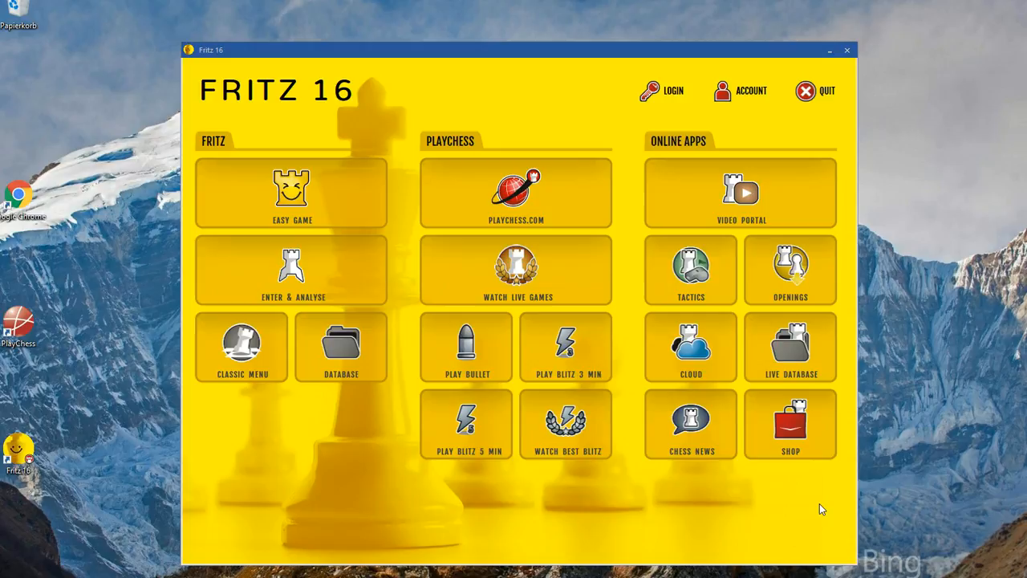
mouse_move(672, 90)
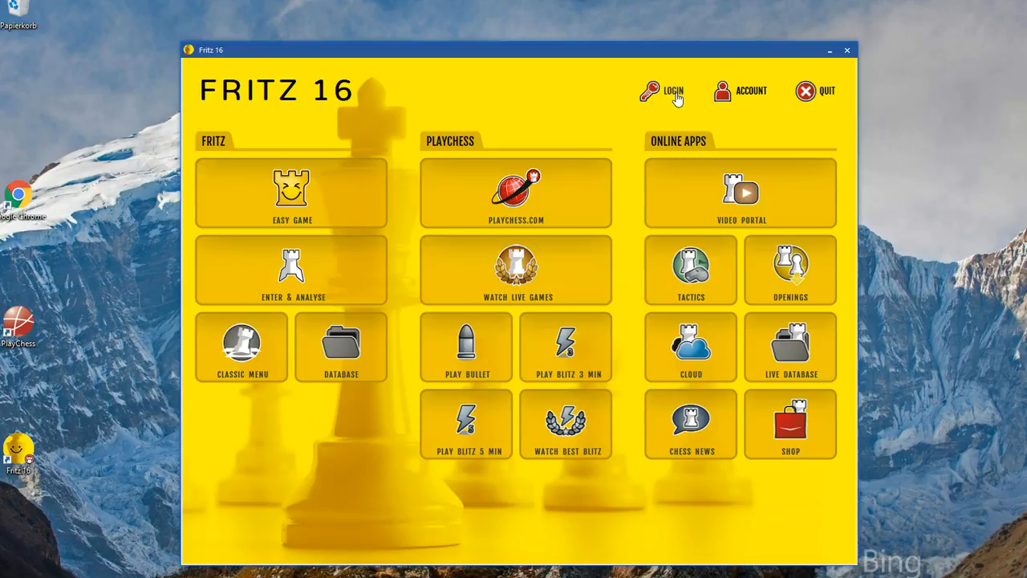
Log in to the ChessBase account using the LOGIN button at the top right
click(674, 91)
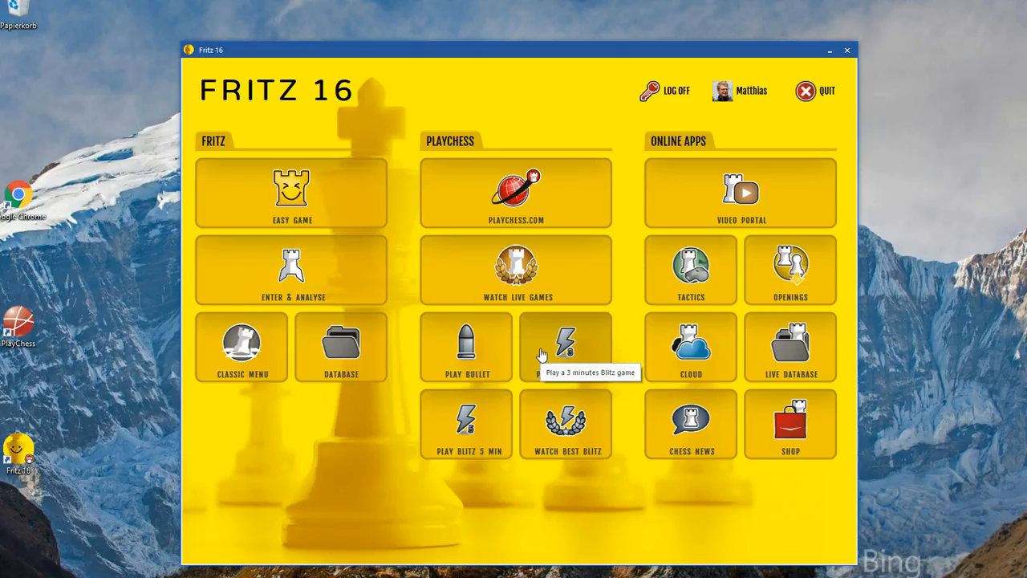
mouse_move(755, 127)
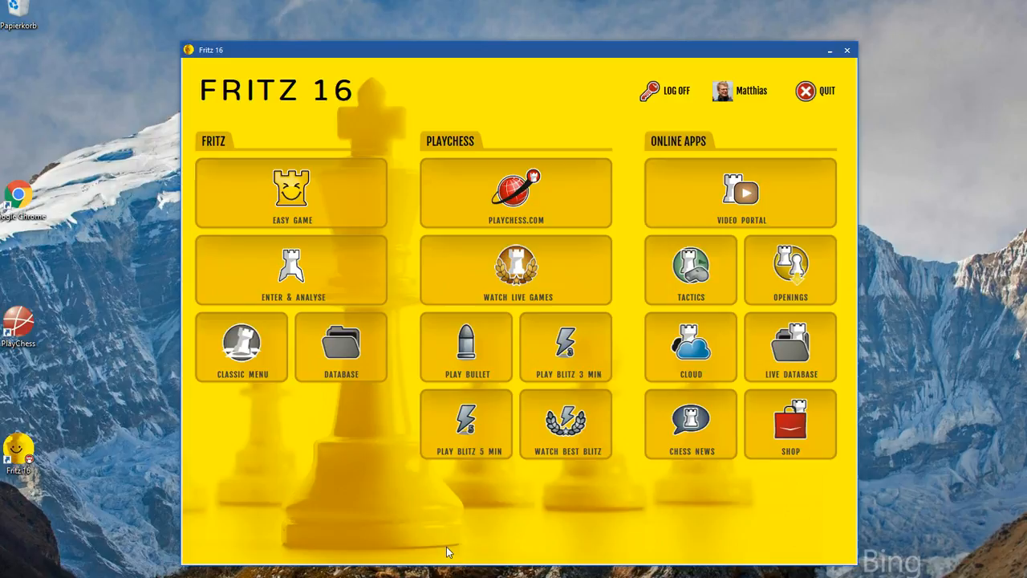
mouse_move(359, 533)
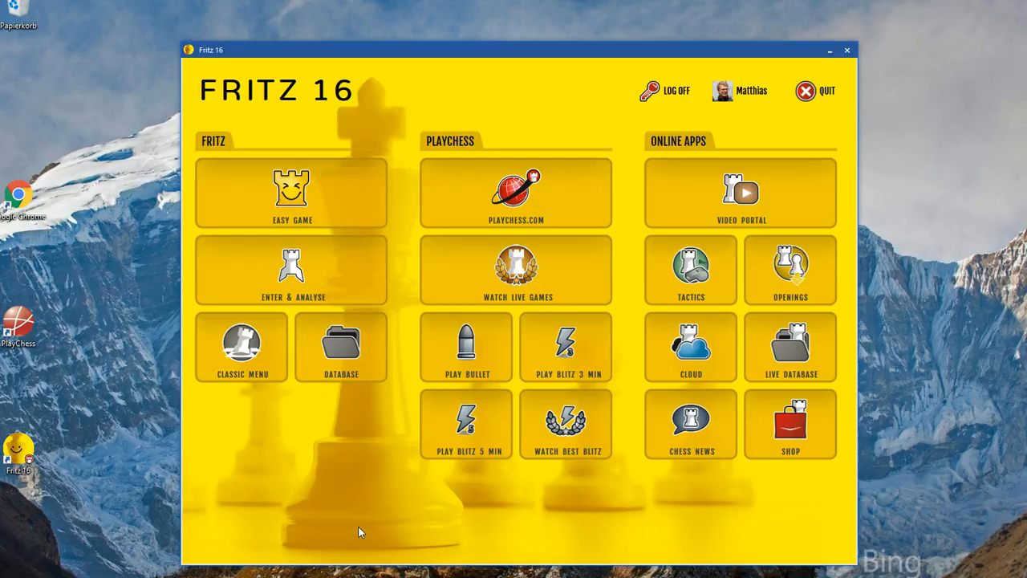
mouse_move(358, 523)
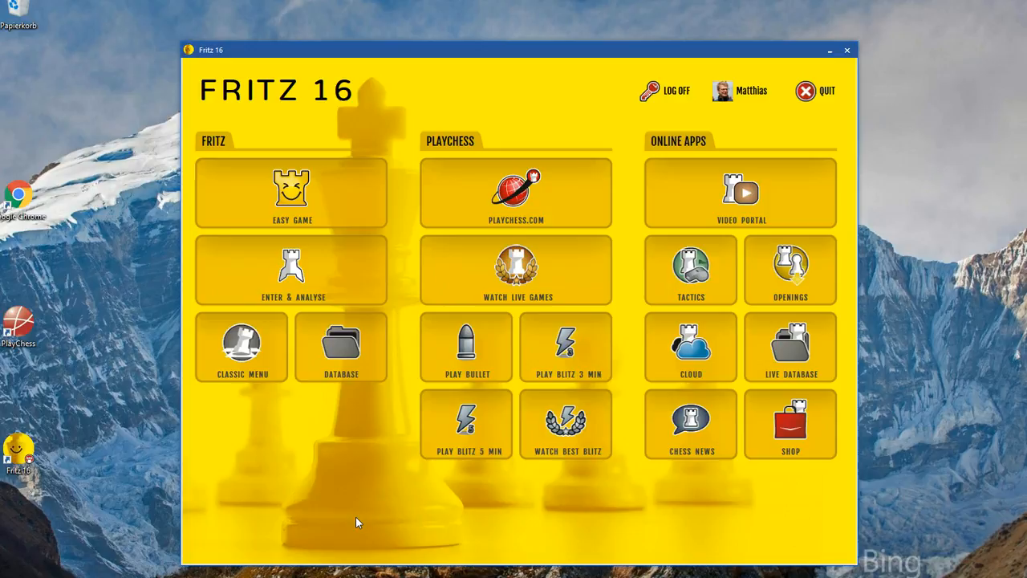
mouse_move(321, 190)
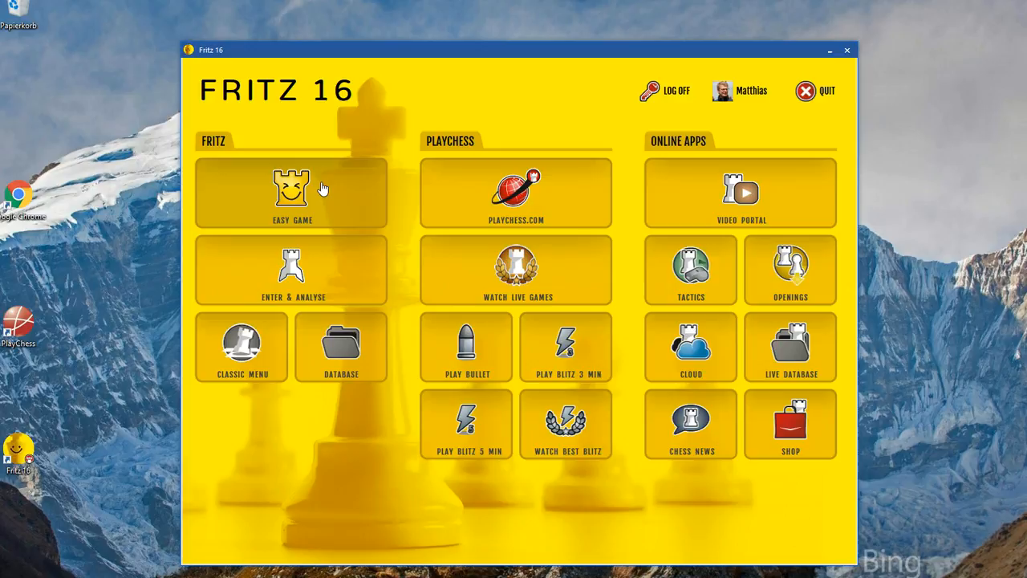
mouse_move(363, 296)
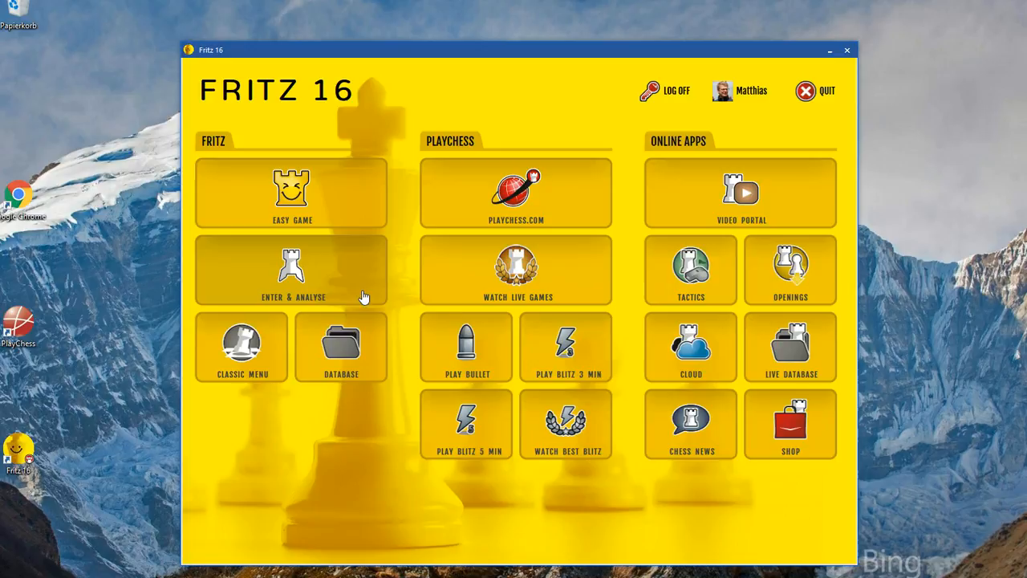
mouse_move(359, 450)
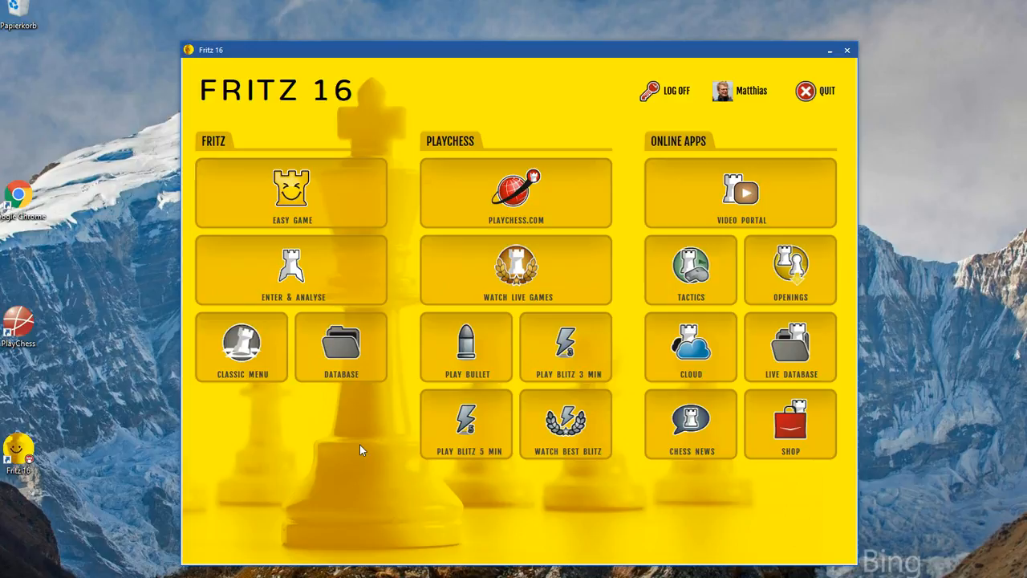